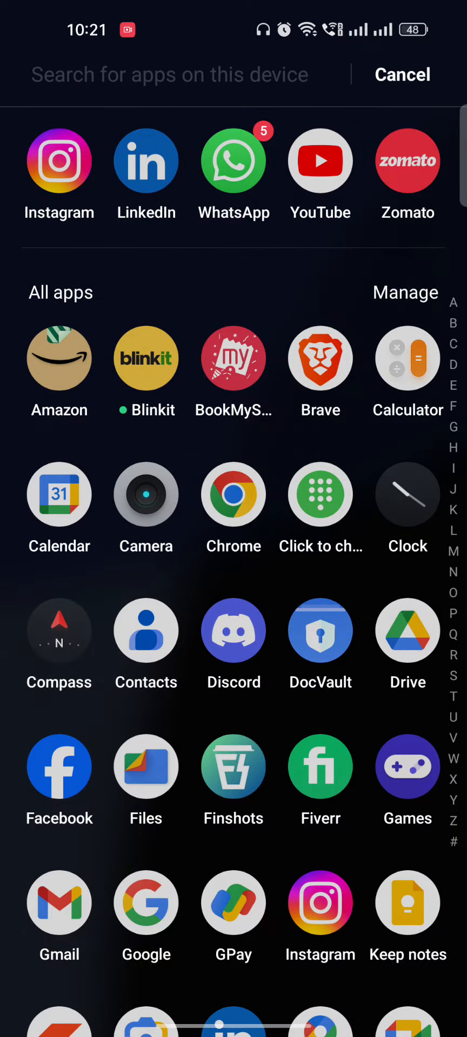
# - Scroll the app drawer to reach the Google Play Store icon
pyautogui.scroll(-3)
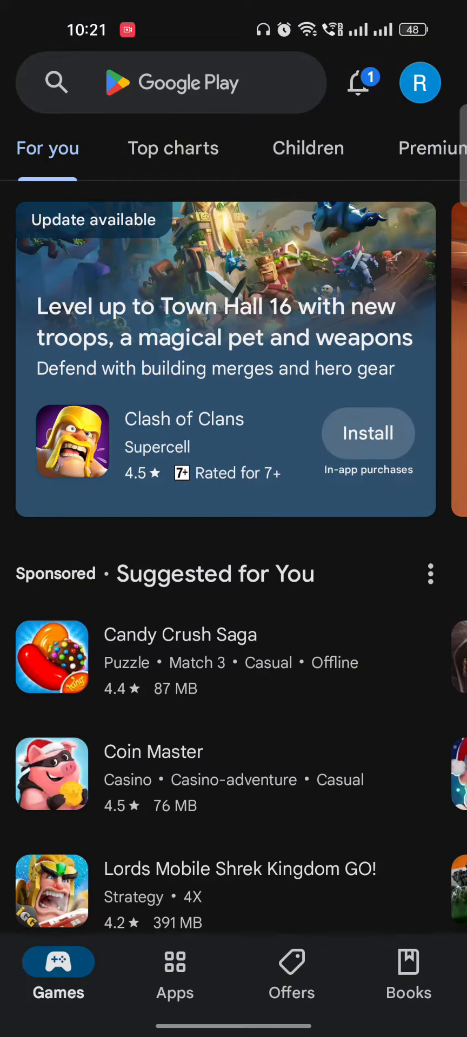
# - Search Play Store for 'whatsapp', review the WhatsApp Messenger result, and reopen the query to refine it
pyautogui.click(172, 83)
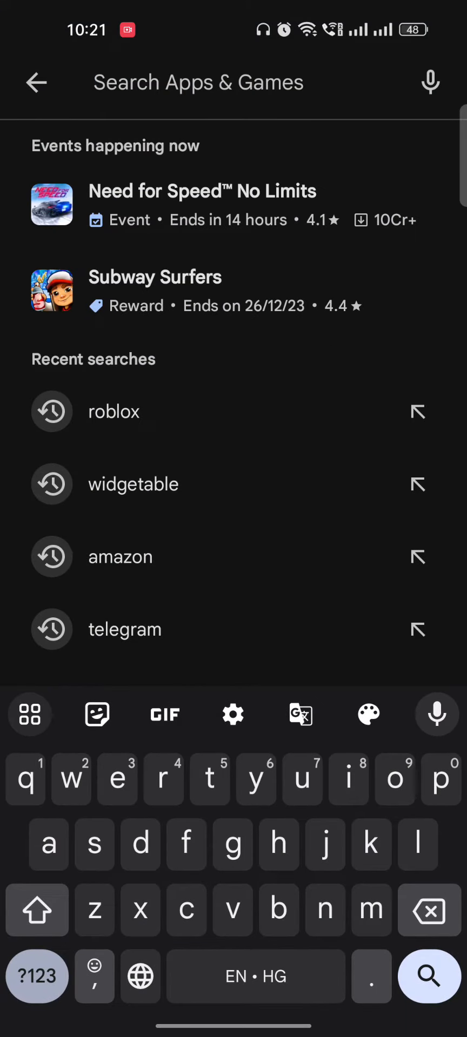
pyautogui.write('whats')
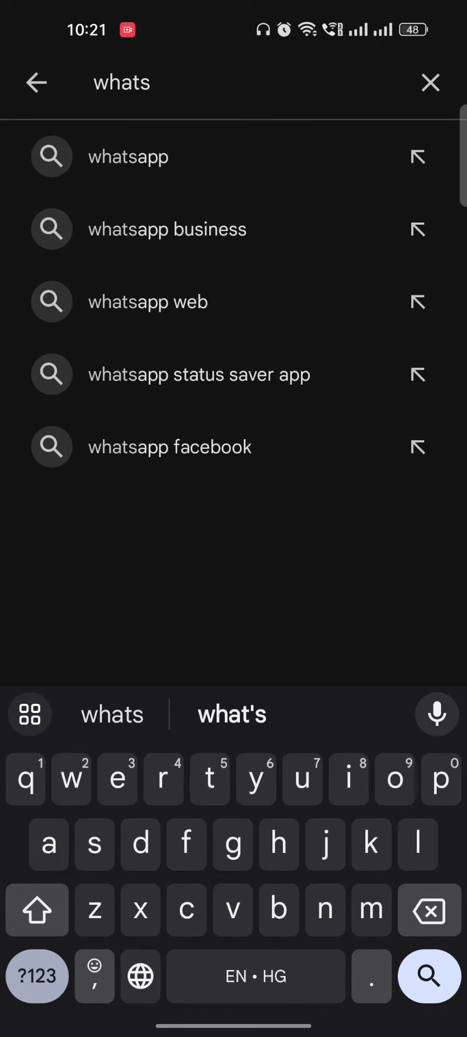
pyautogui.click(128, 157)
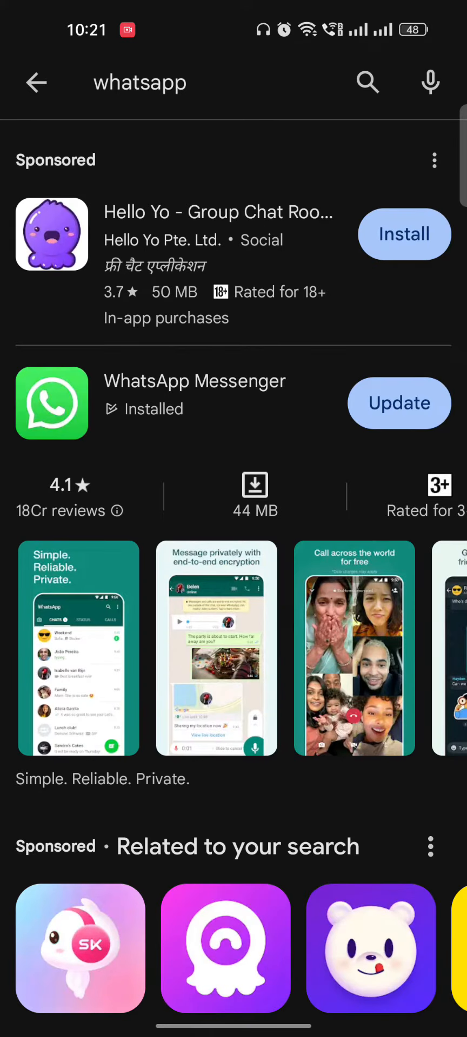
pyautogui.scroll(-3)
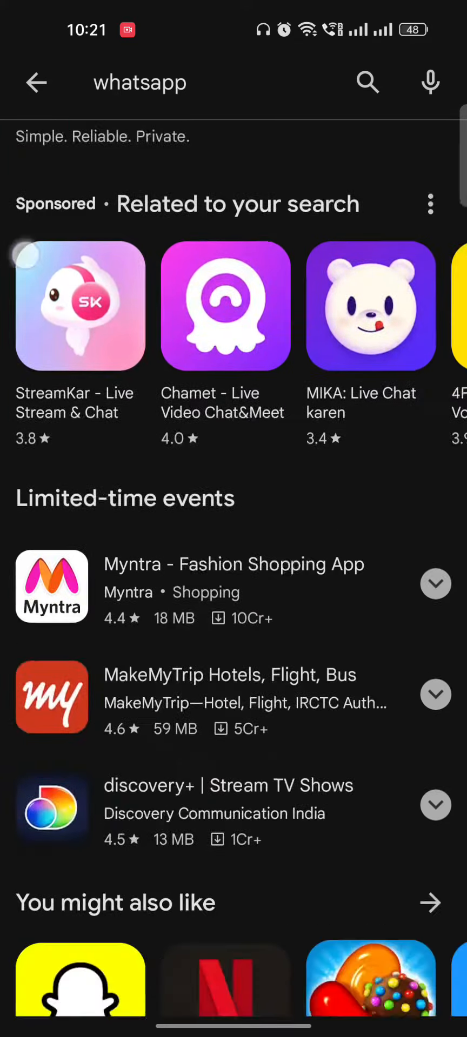
pyautogui.click(139, 84)
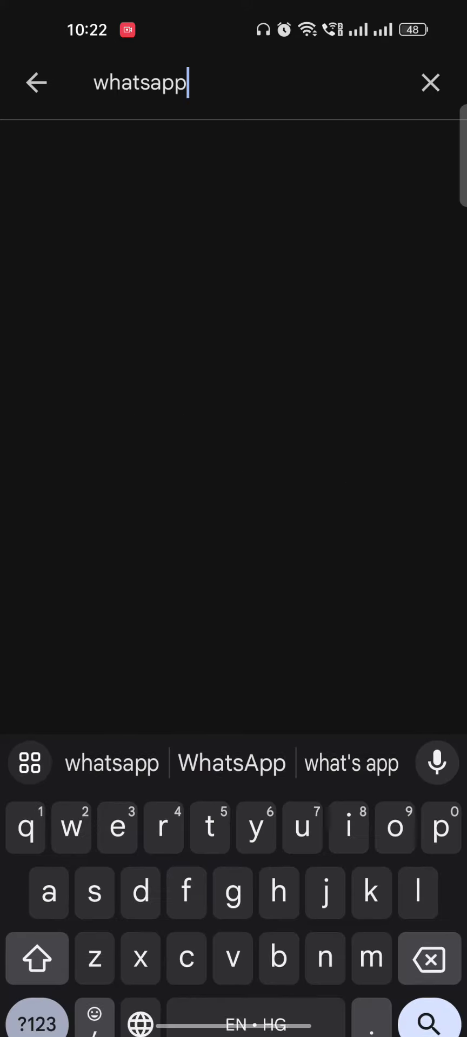
# - Refine the search to 'whatsapp business' and open the installed WhatsApp Business result
pyautogui.write('busi')
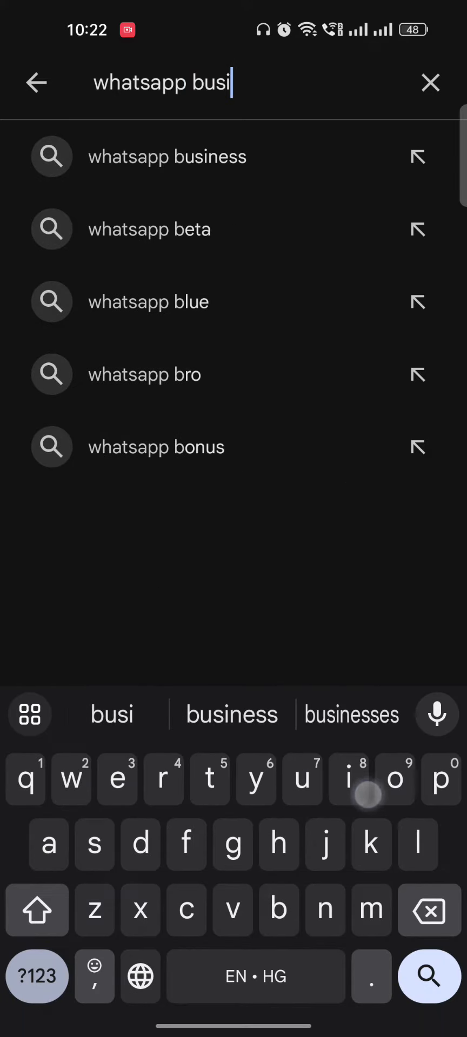
pyautogui.click(166, 157)
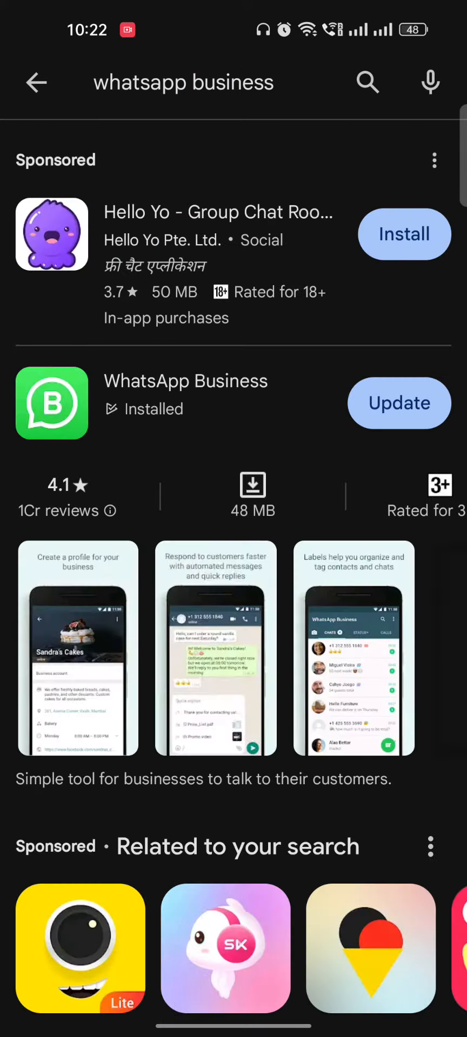
pyautogui.click(400, 403)
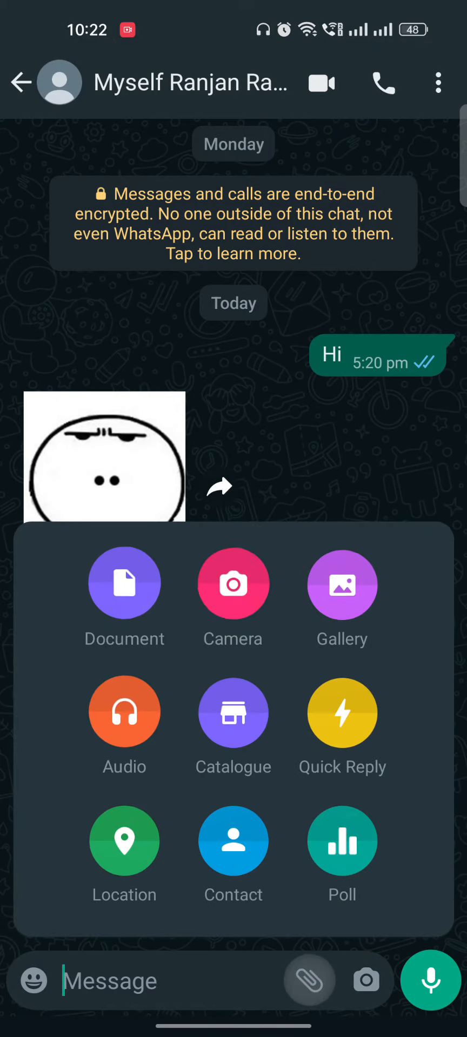
# - From the chat's Gallery attachment, load the cartoon clip from the animations folder into the send preview
pyautogui.click(341, 585)
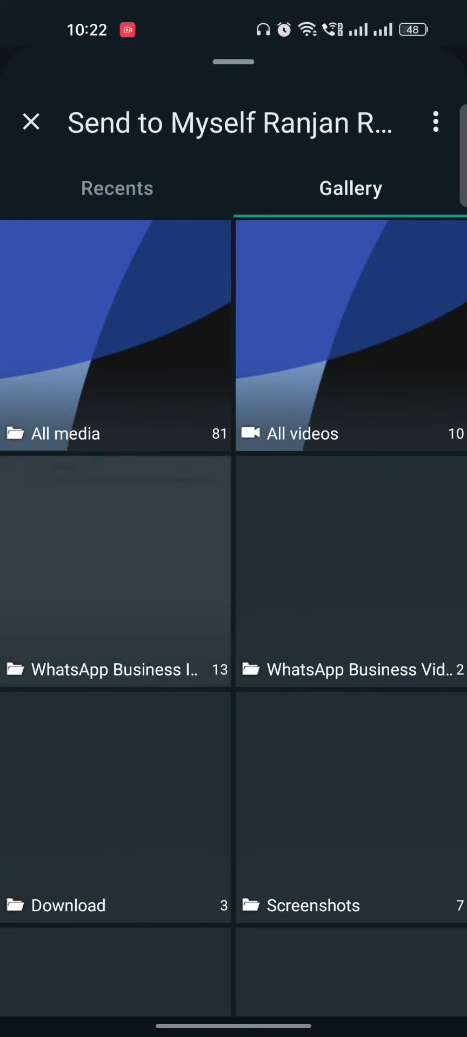
pyautogui.scroll(-3)
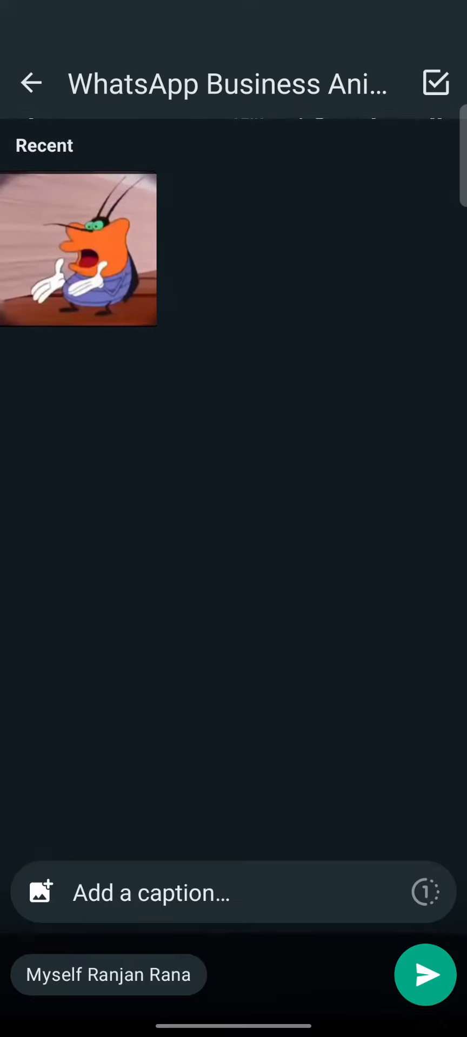
pyautogui.click(78, 252)
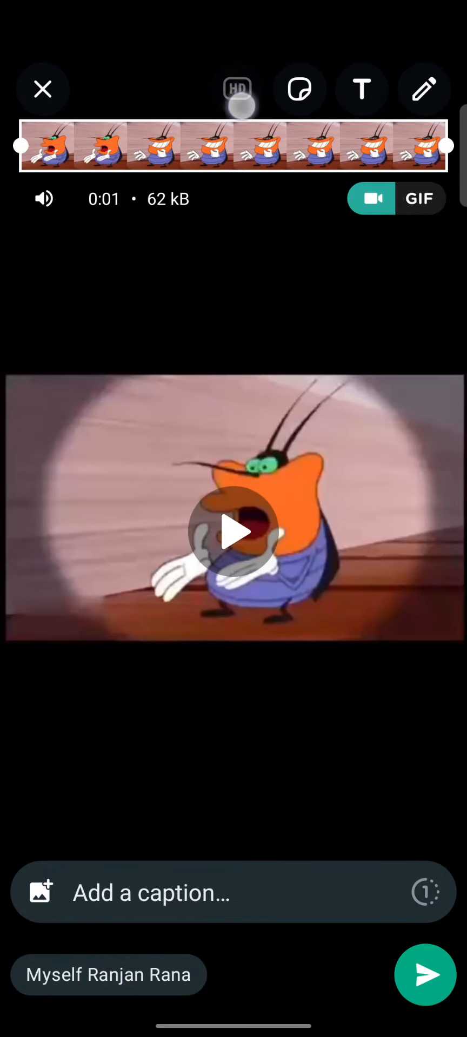
pyautogui.click(237, 90)
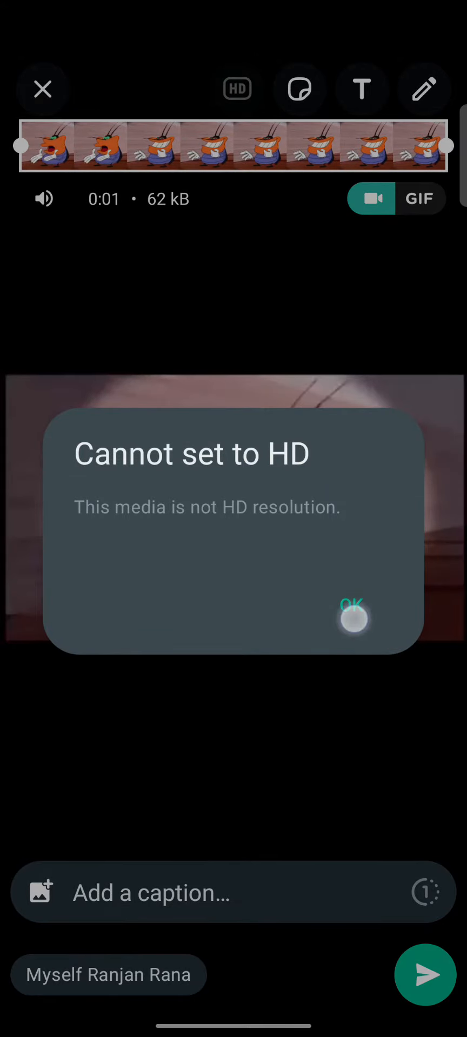
pyautogui.click(353, 618)
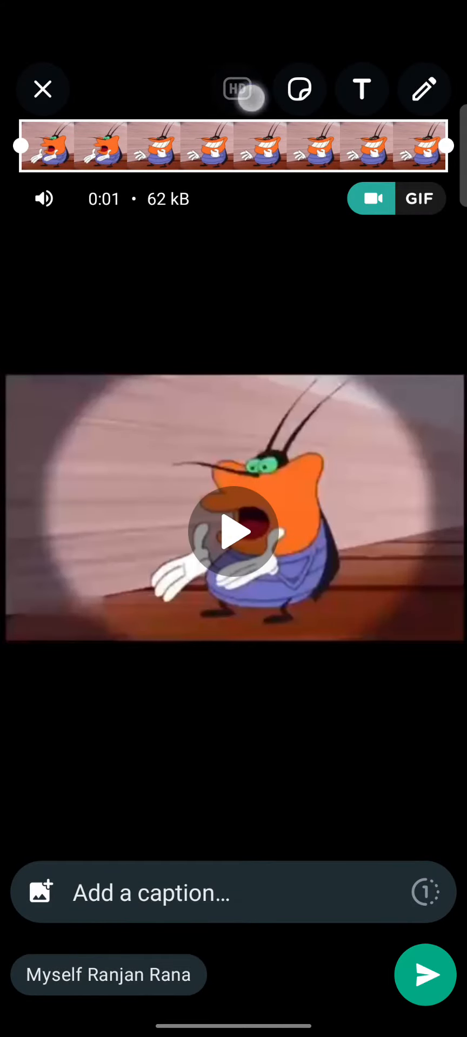
pyautogui.click(237, 90)
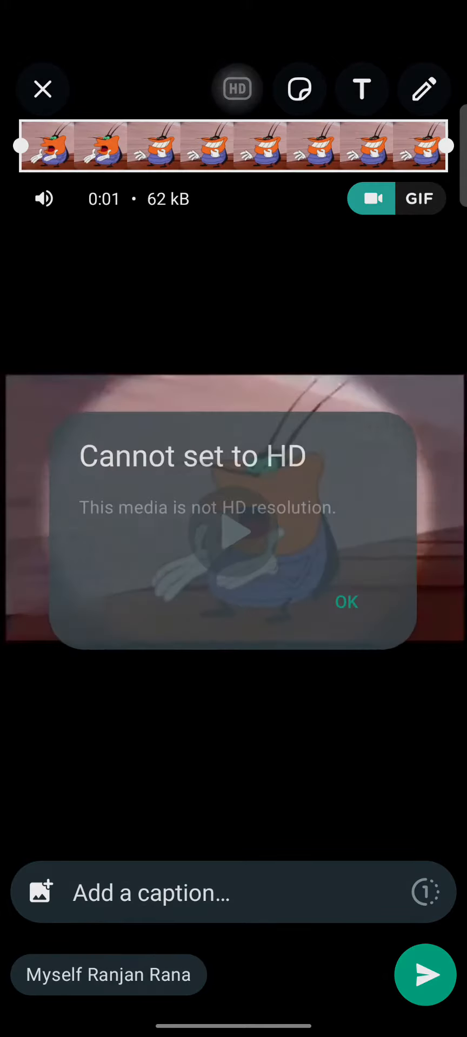
pyautogui.click(345, 603)
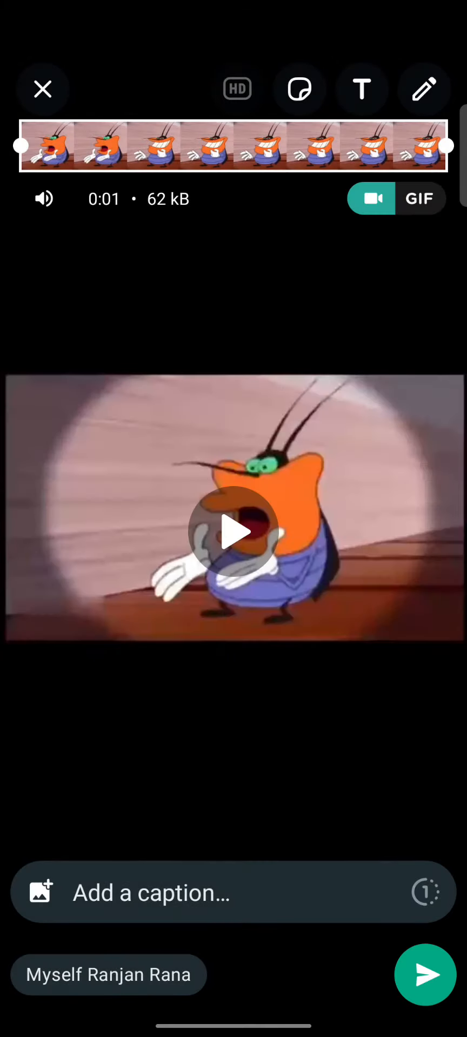
pyautogui.click(237, 90)
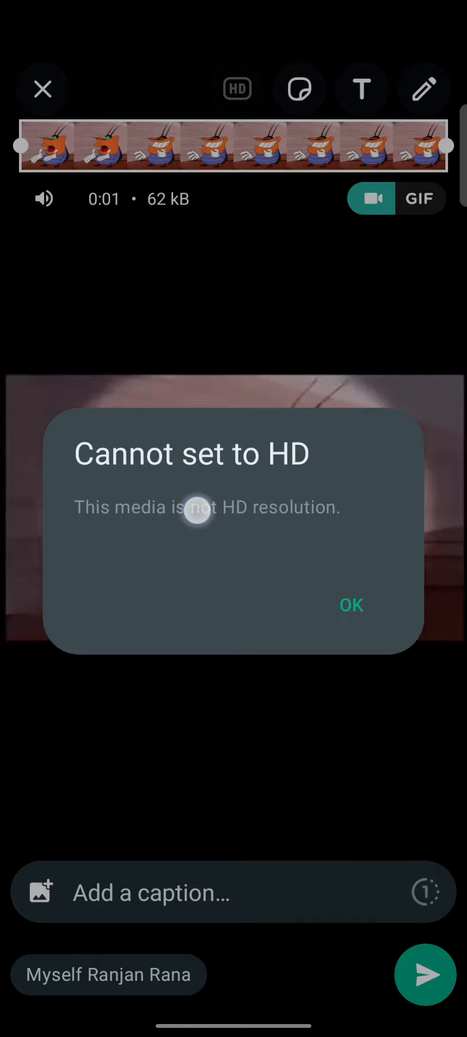
pyautogui.click(351, 606)
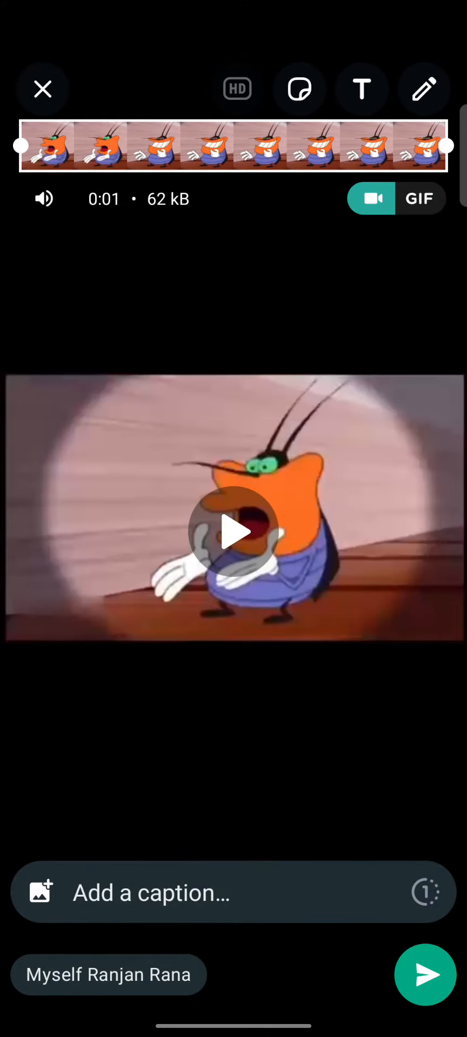